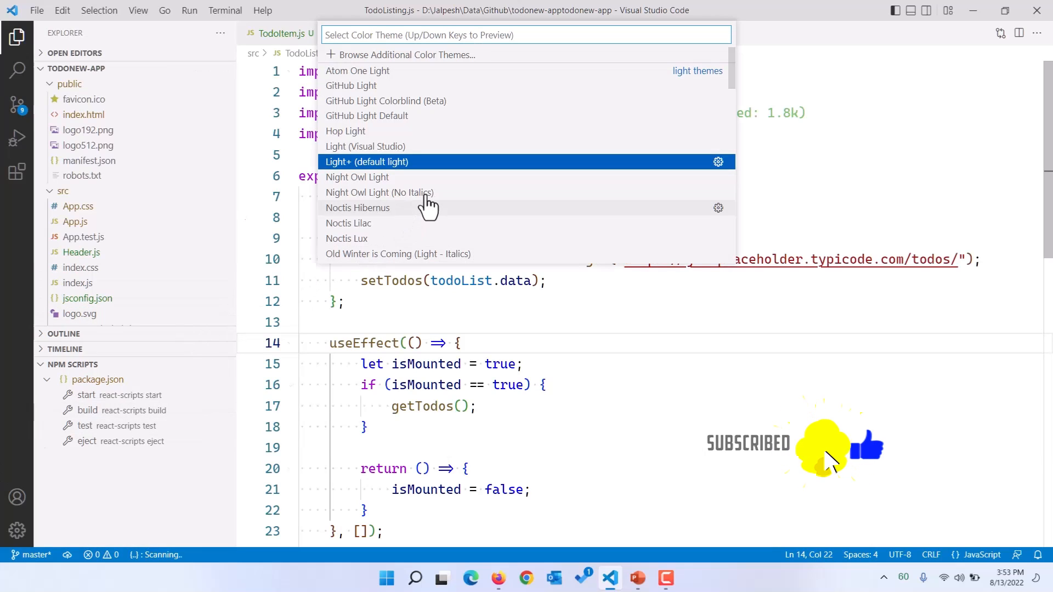
Apply the Quiet Light colour theme to the TodoListing.js editor
{"action": "scroll", "scroll_direction": "down", "scroll_amount": 3}
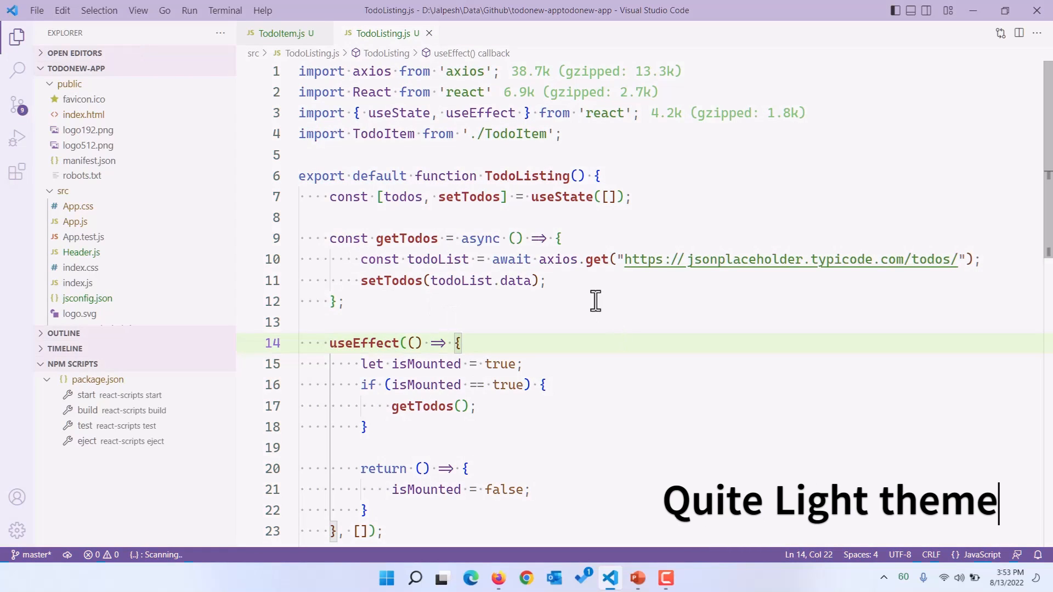
{"action": "mouse_move", "coordinate": [527, 175]}
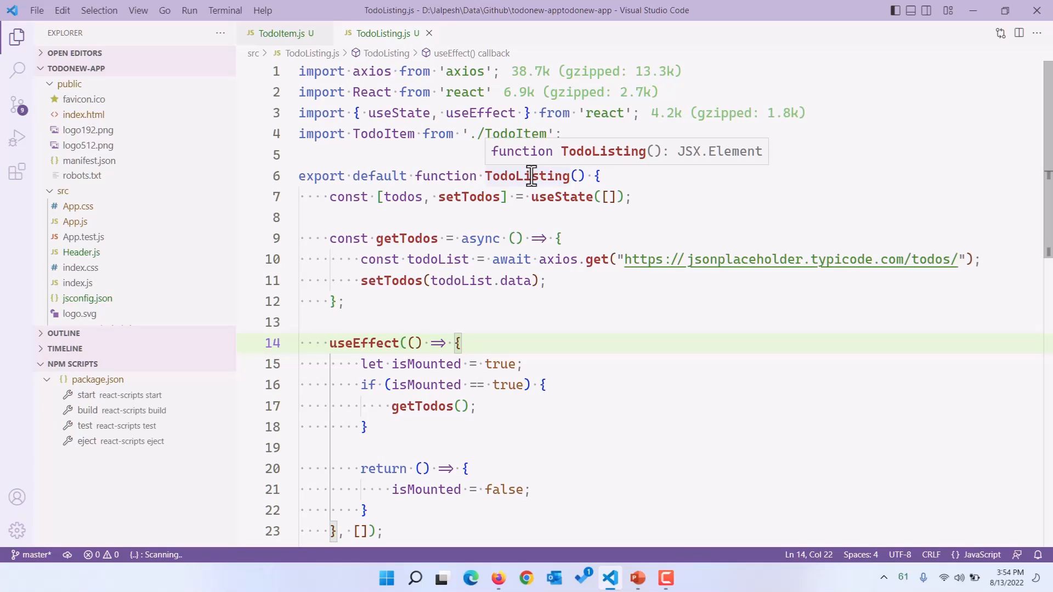
{"action": "mouse_move", "coordinate": [70, 352]}
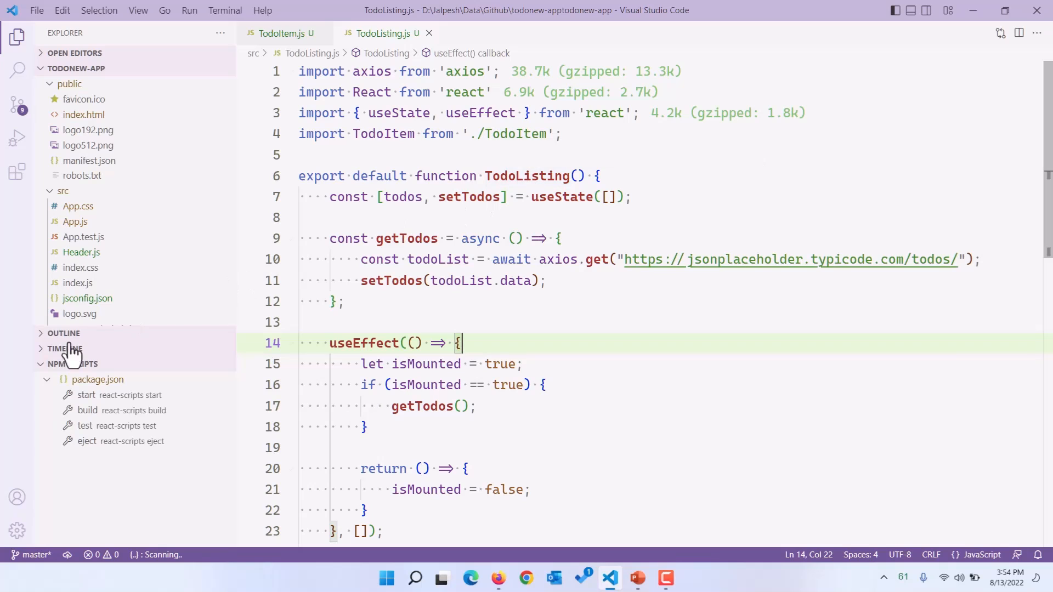
Switch the colour theme from Quiet Light to GitHub Light via Manage > Color Theme
{"action": "left_click", "coordinate": [16, 531]}
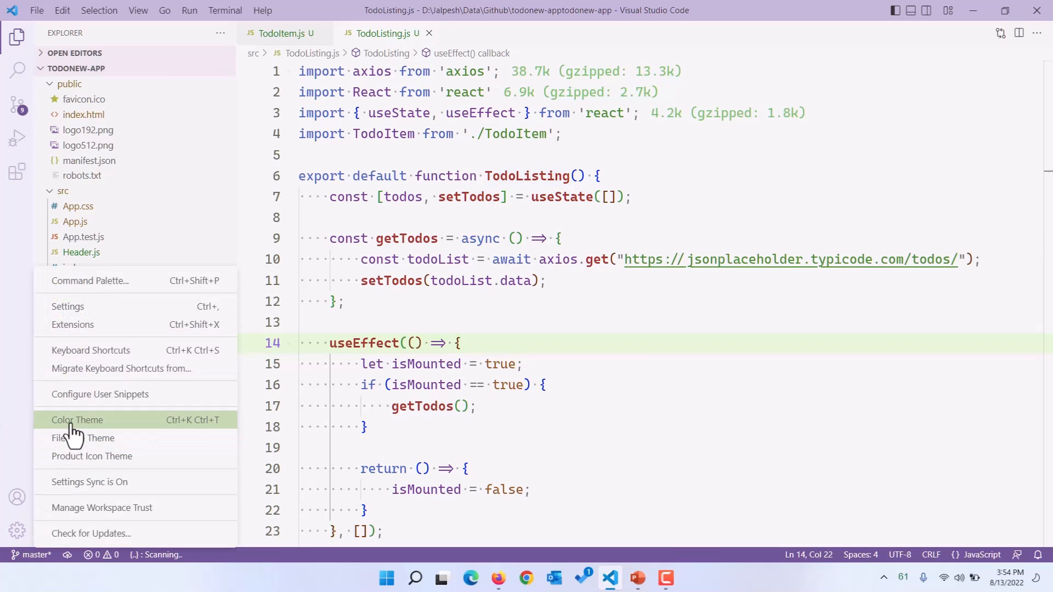
{"action": "left_click", "coordinate": [77, 420]}
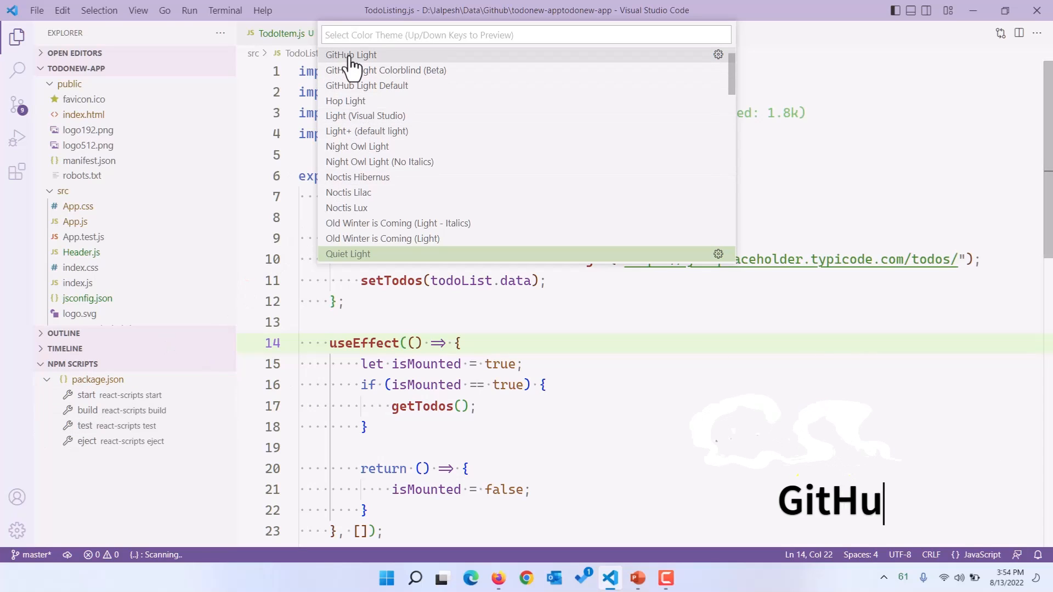
{"action": "left_click", "coordinate": [350, 55]}
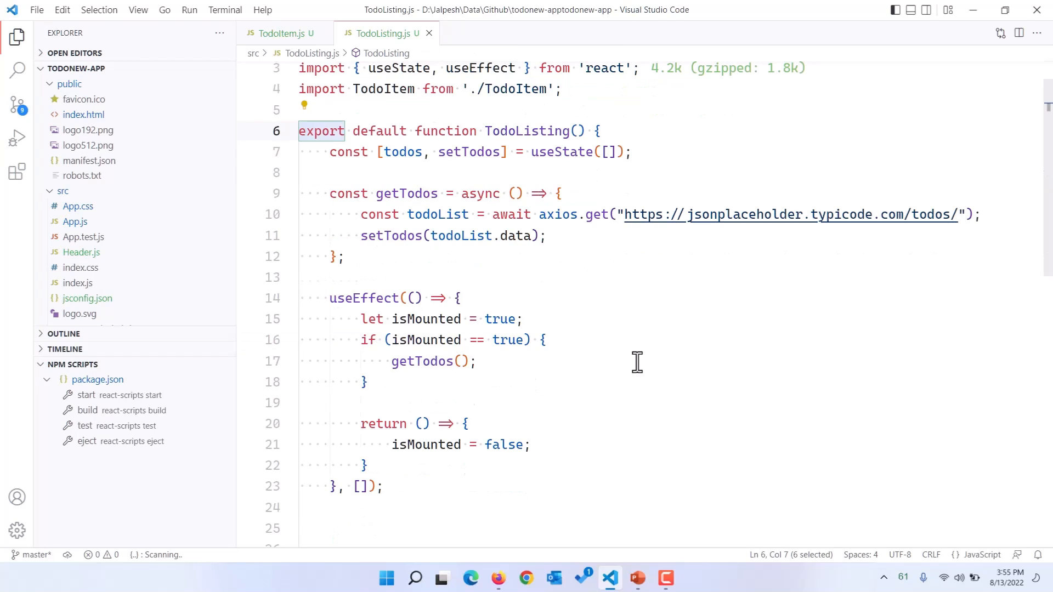
Replace GitHub Light with the Hop Light colour theme
{"action": "double_click", "coordinate": [364, 297]}
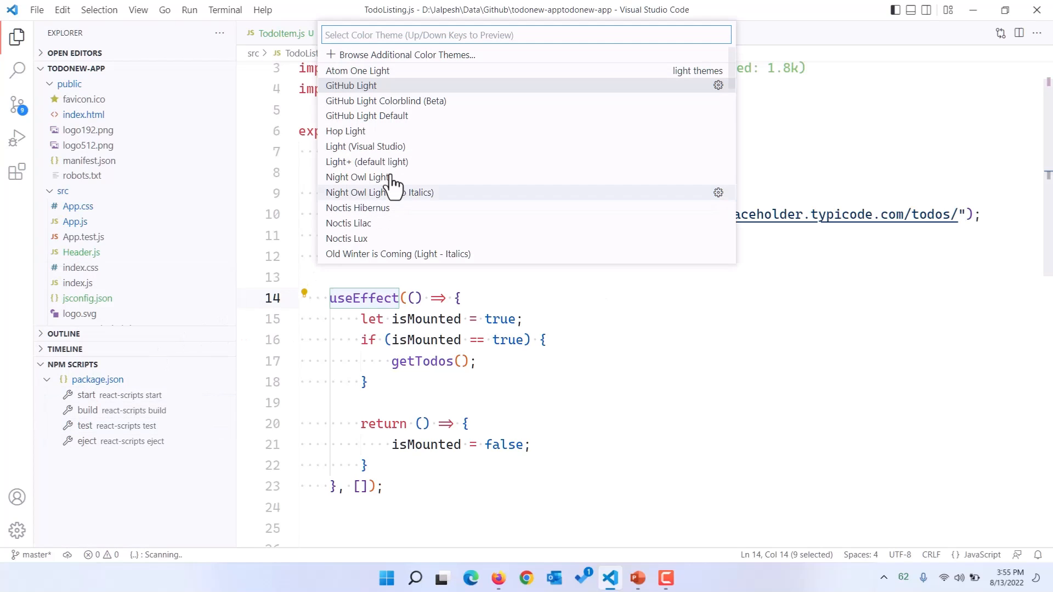
{"action": "mouse_move", "coordinate": [356, 130]}
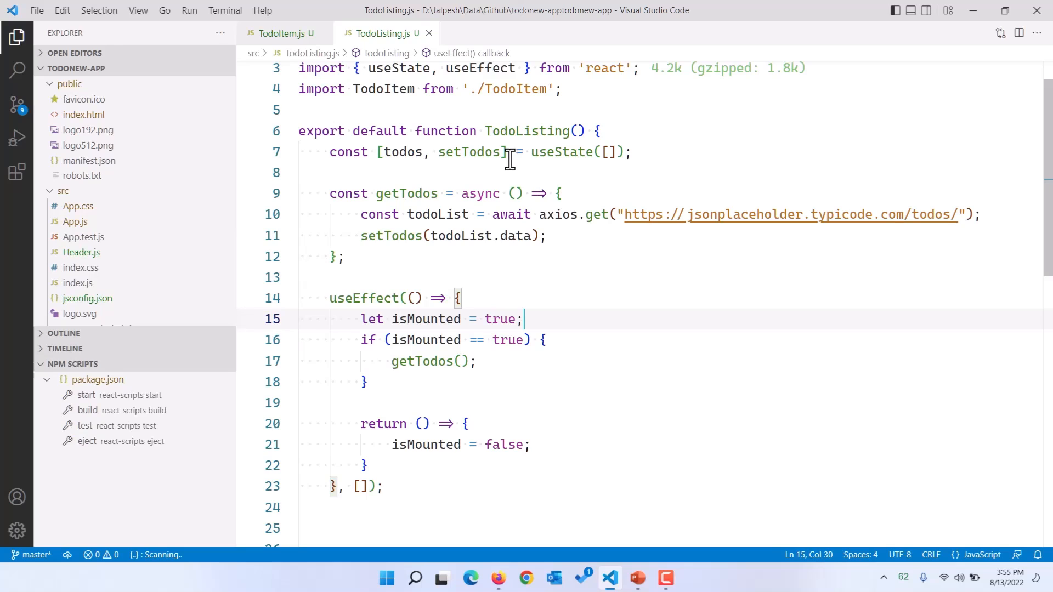
{"action": "double_click", "coordinate": [468, 152]}
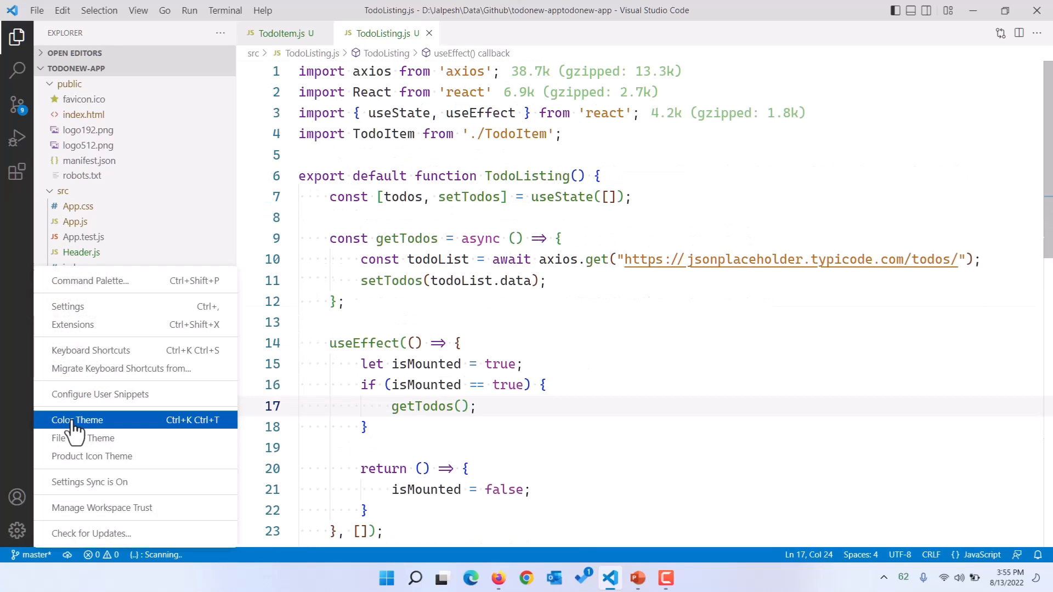
Apply Night Owl Light, then change to the Night Owl Light (No Italics) variant
{"action": "left_click", "coordinate": [77, 420]}
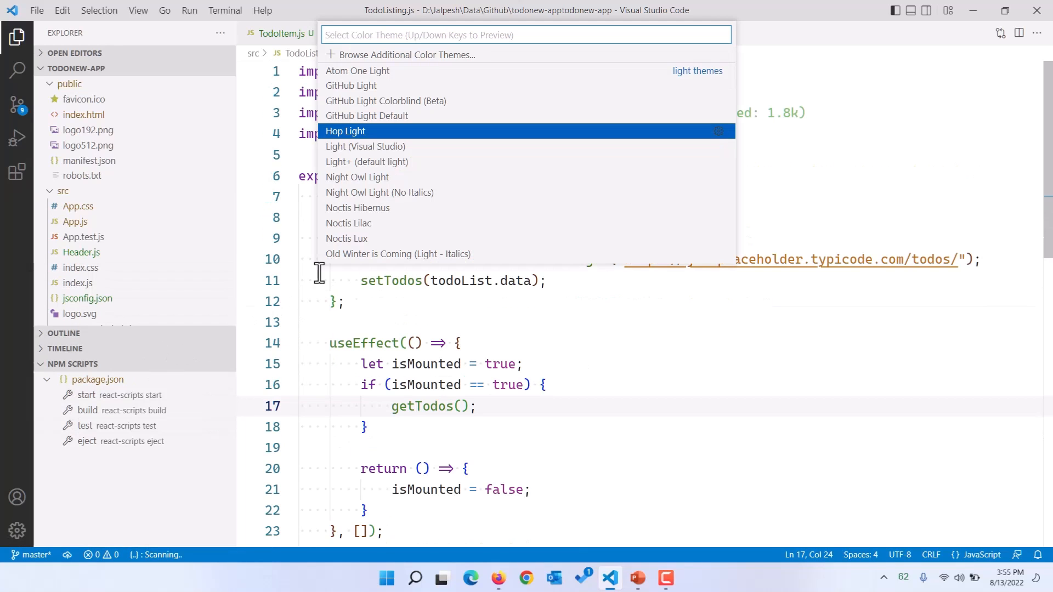
{"action": "mouse_move", "coordinate": [373, 202]}
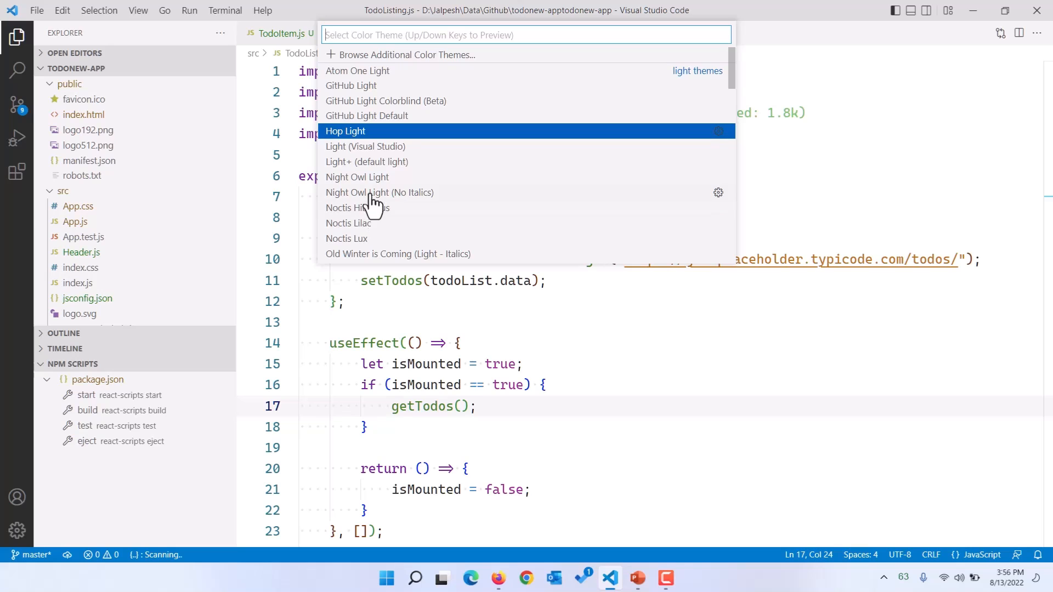
{"action": "mouse_move", "coordinate": [368, 183]}
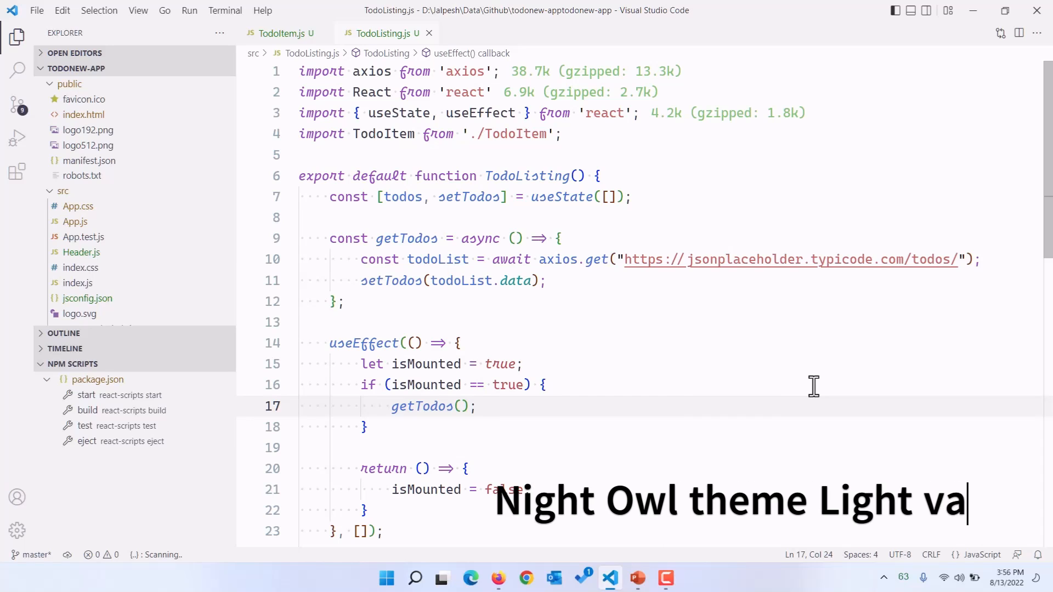
{"action": "type", "text": "riant"}
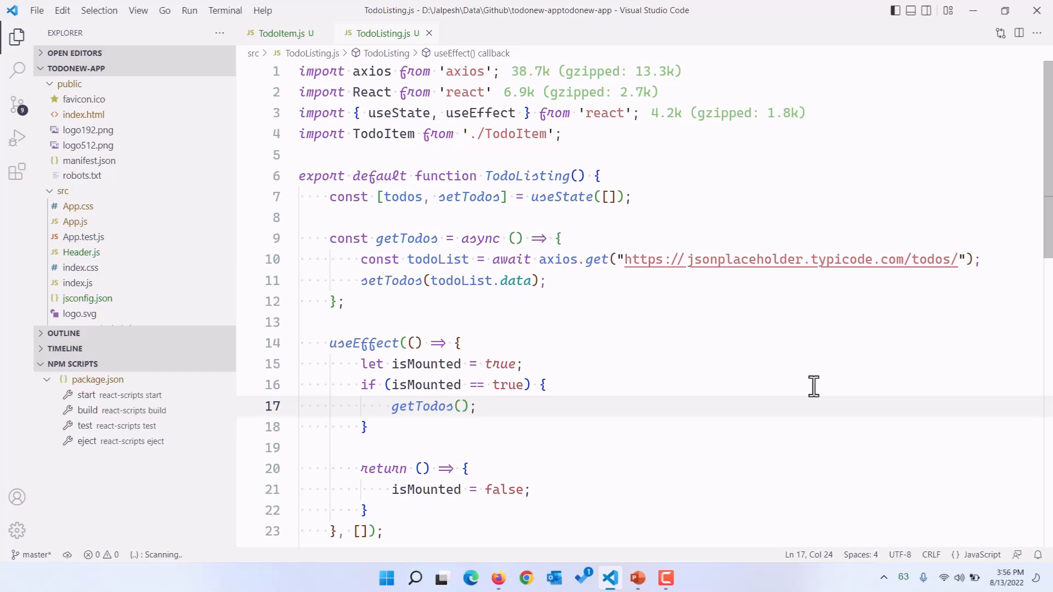
{"action": "mouse_move", "coordinate": [482, 459]}
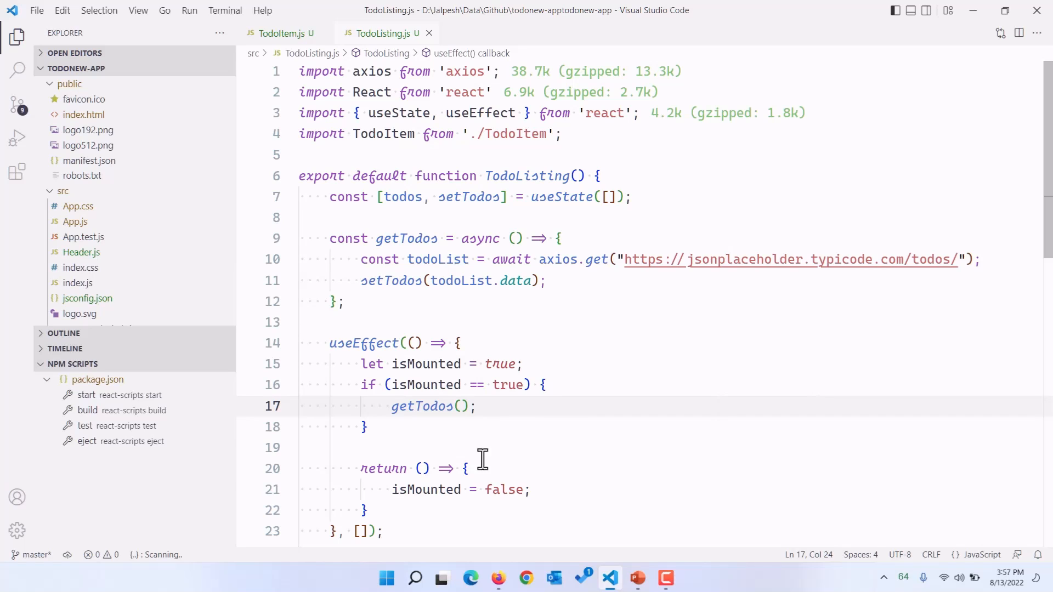
{"action": "left_click", "coordinate": [16, 531]}
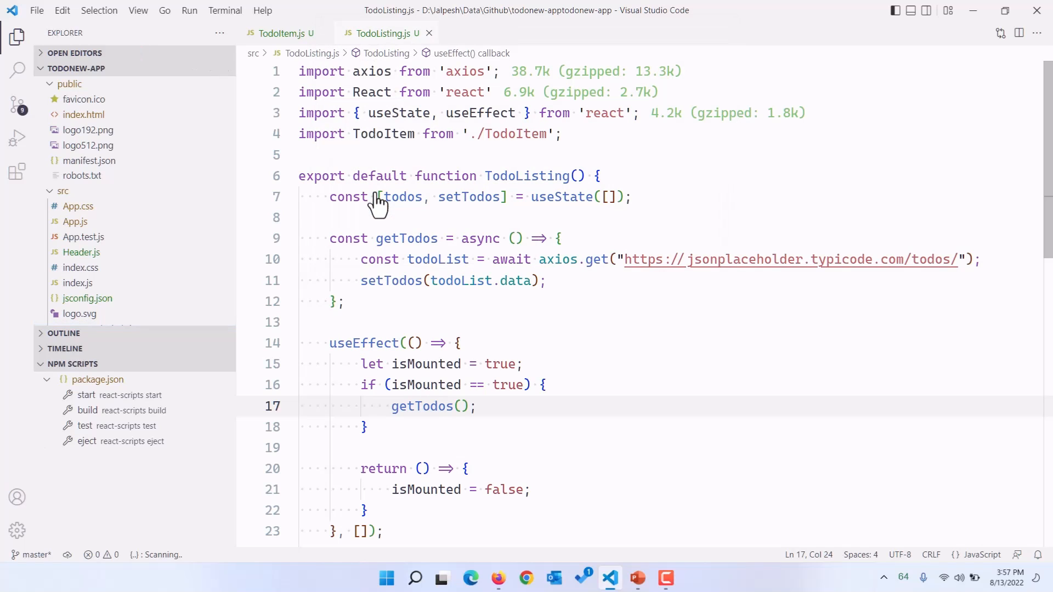
{"action": "scroll", "scroll_direction": "down", "scroll_amount": 3}
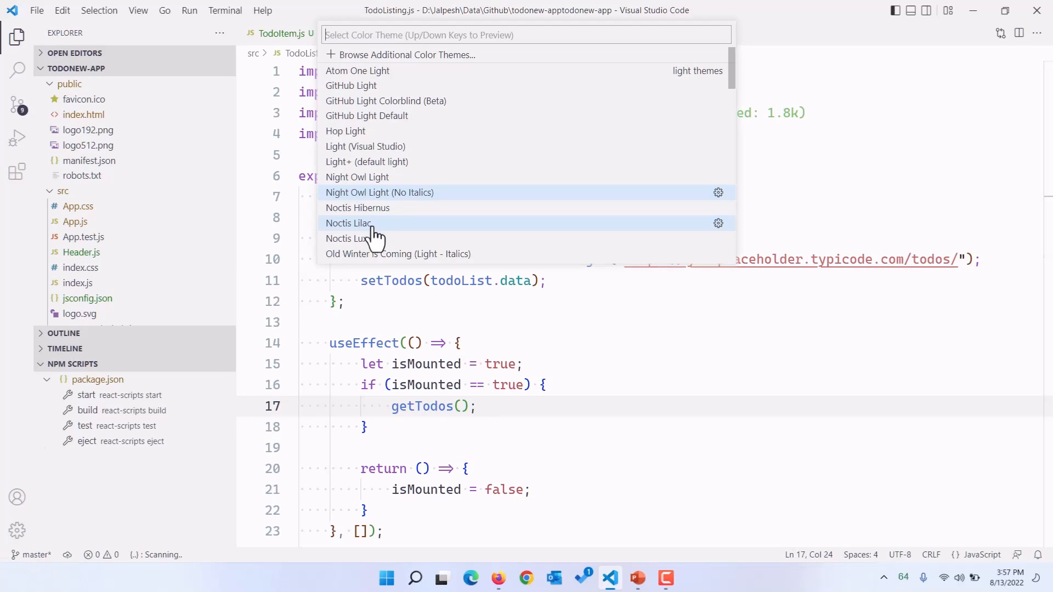
{"action": "mouse_move", "coordinate": [369, 215]}
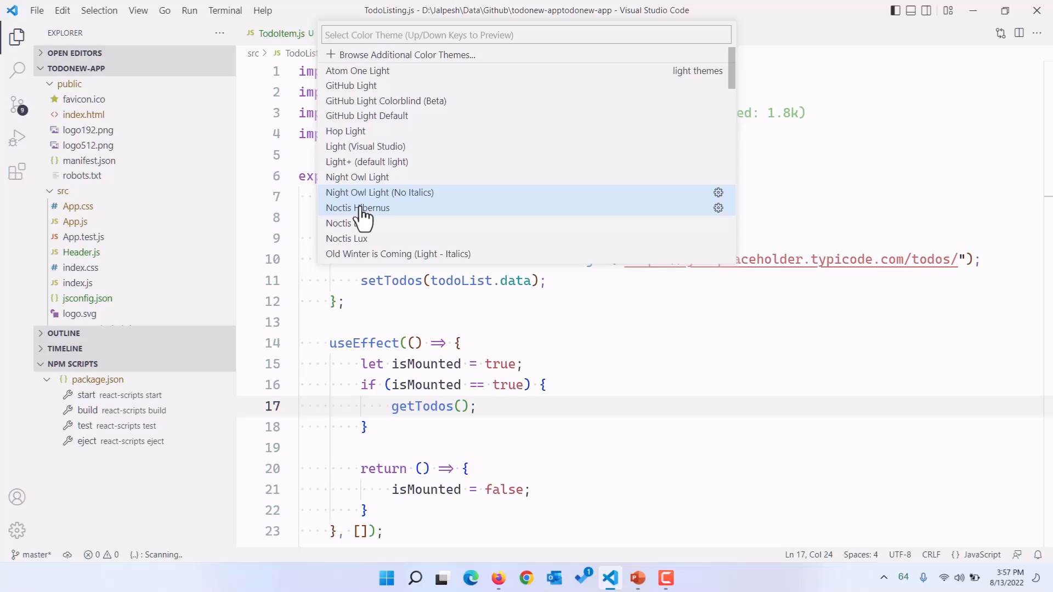
Try Noctis Hibernus and Noctis Lilac, then settle on the Noctis Lux theme
{"action": "left_click", "coordinate": [357, 207]}
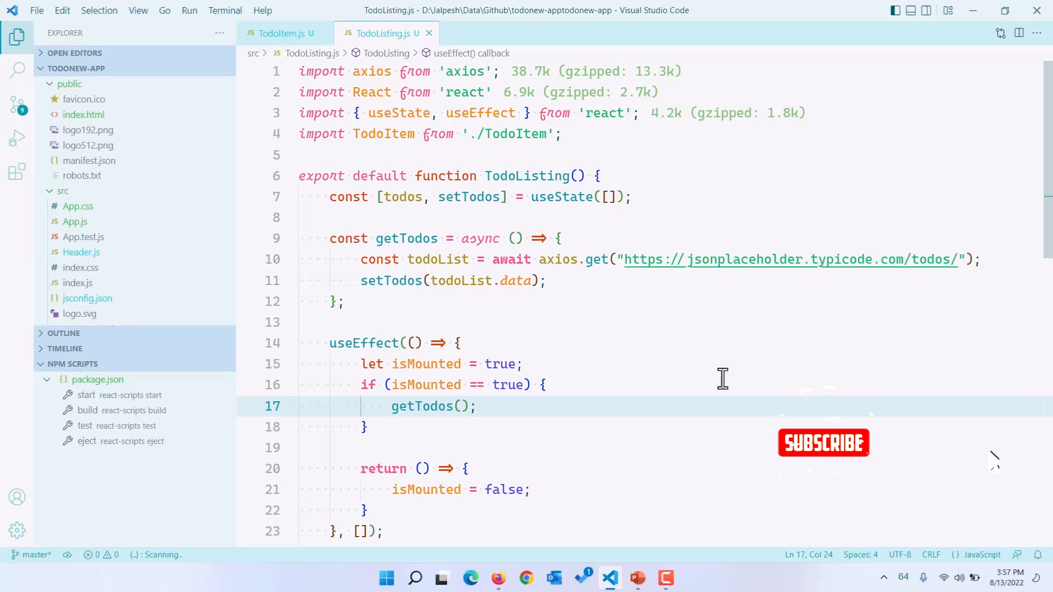
{"action": "left_click", "coordinate": [16, 531]}
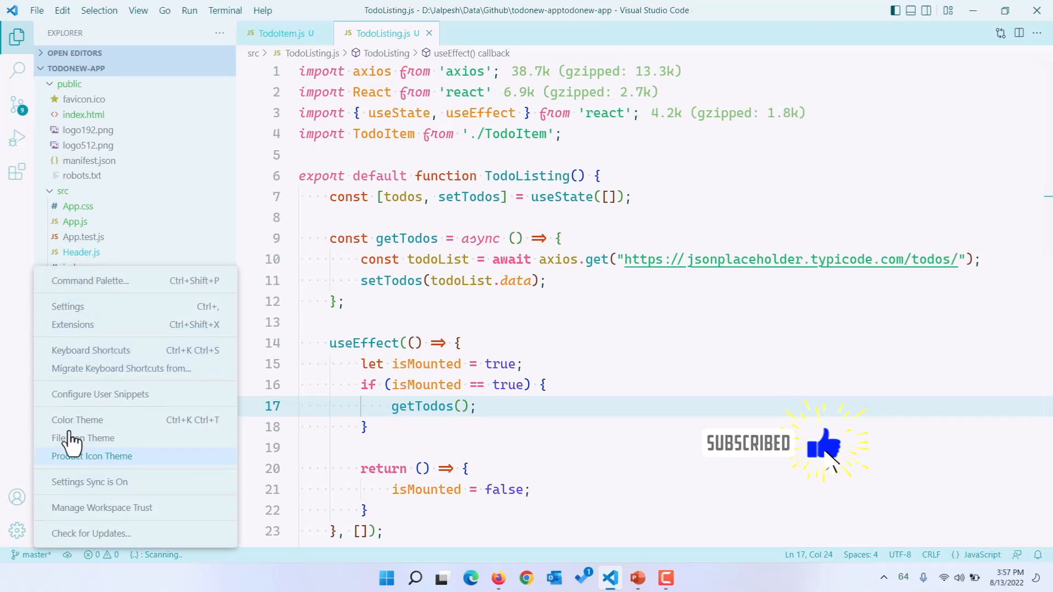
{"action": "left_click", "coordinate": [77, 420]}
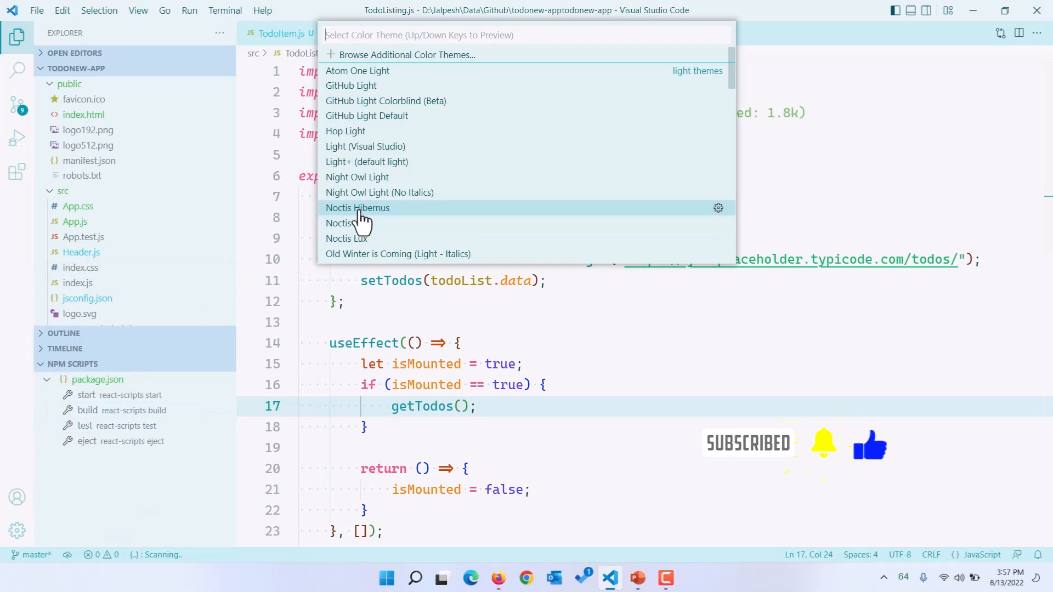
{"action": "key", "text": "Escape"}
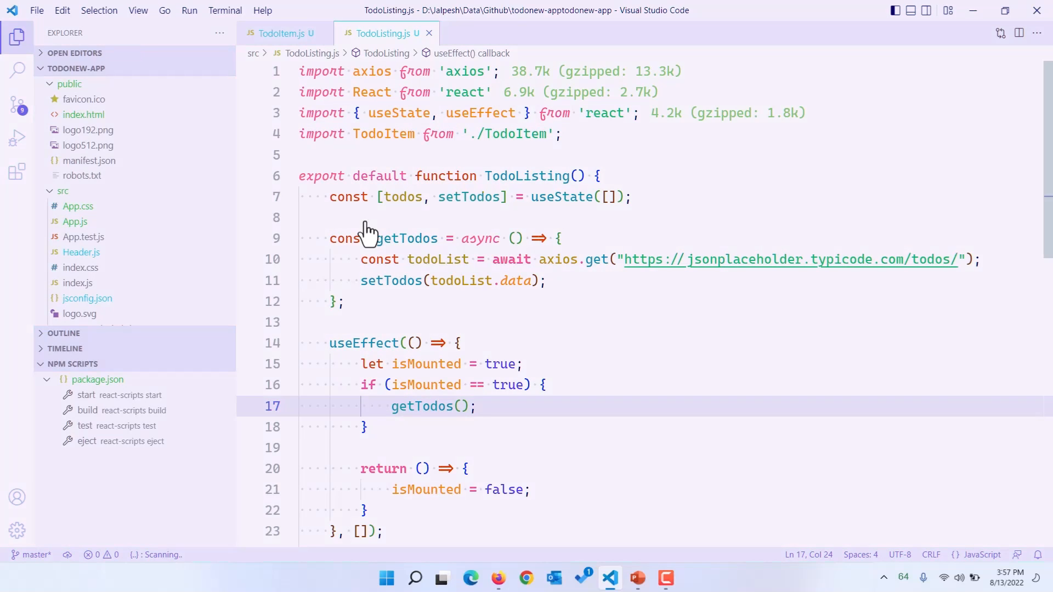
{"action": "left_click", "coordinate": [16, 531]}
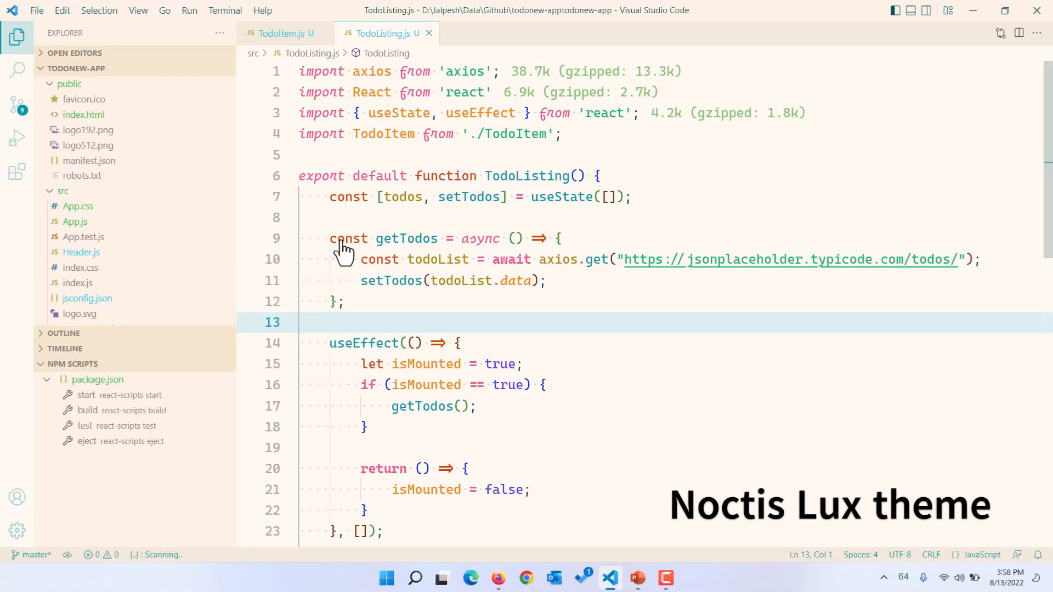
Reopen the Color Theme list with Winter is Coming (Light) previewed
{"action": "left_click", "coordinate": [18, 531]}
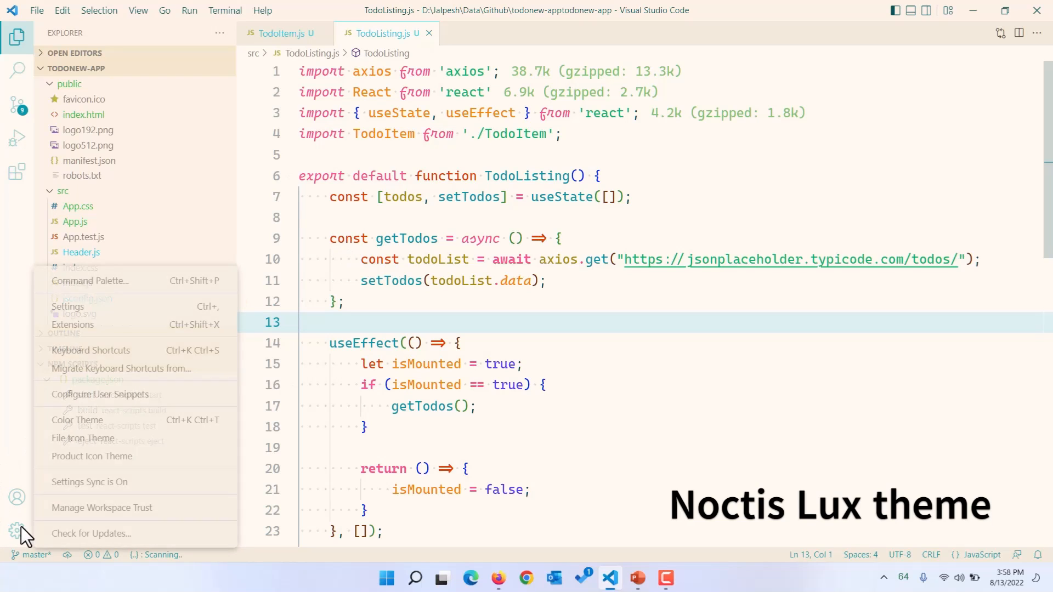
{"action": "left_click", "coordinate": [77, 420]}
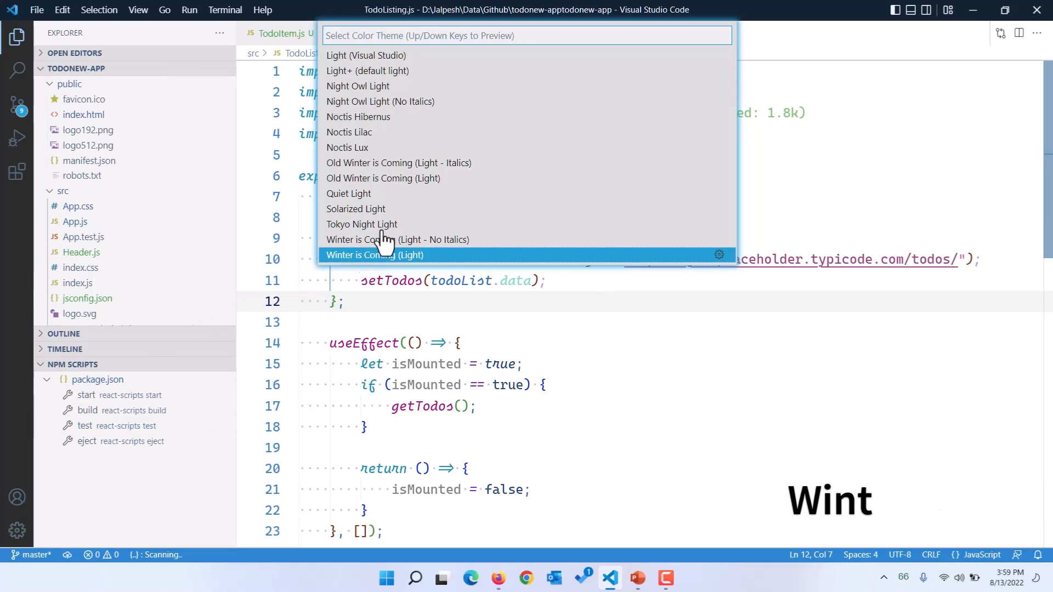
Apply Winter is Coming (Light), then switch to Old Winter is Coming (Light)
{"action": "key", "text": "Escape"}
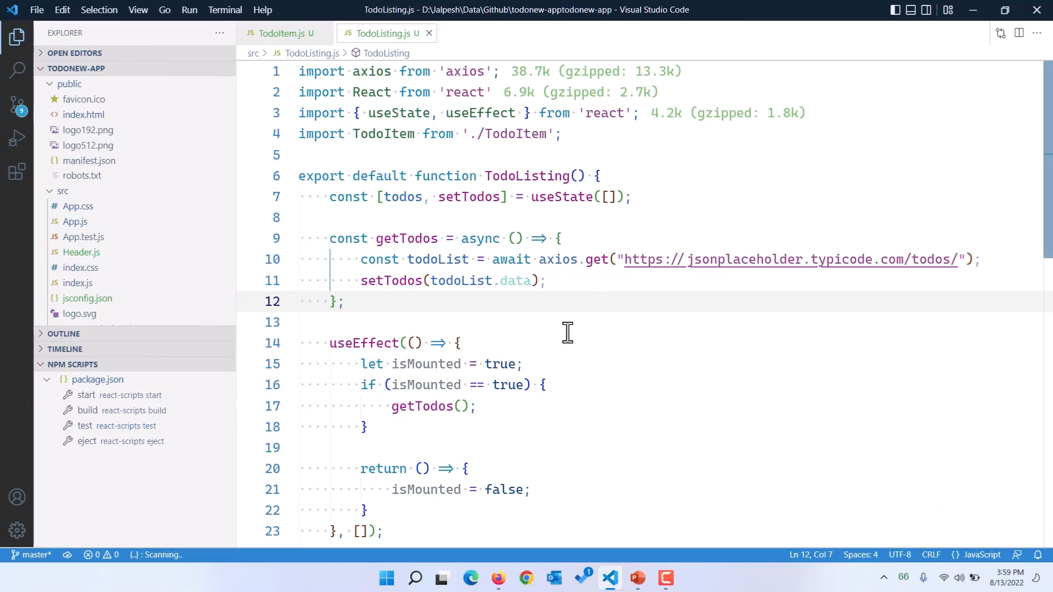
{"action": "mouse_move", "coordinate": [517, 281]}
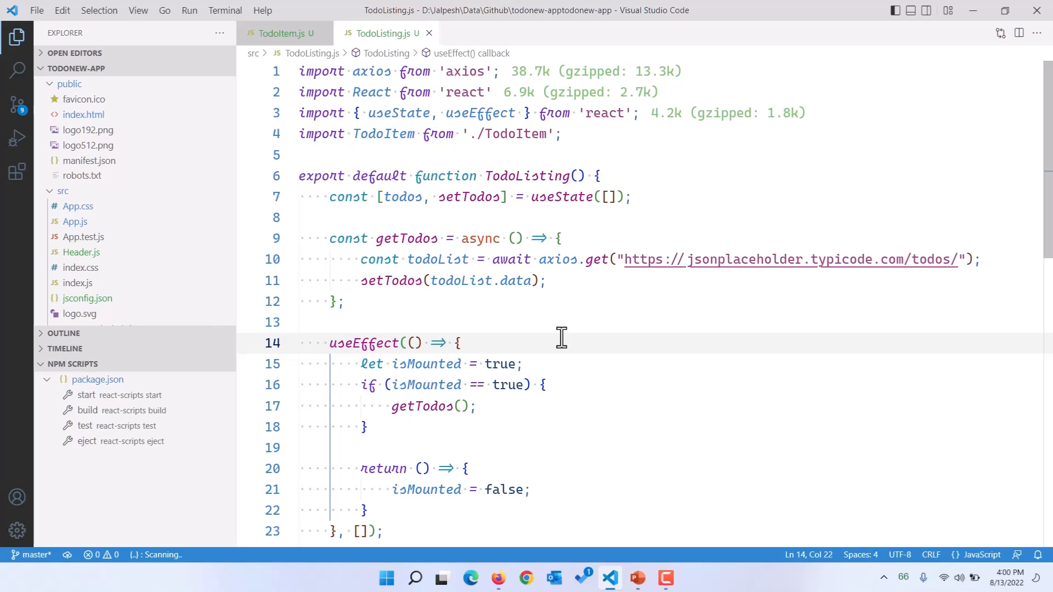
{"action": "left_click", "coordinate": [17, 531]}
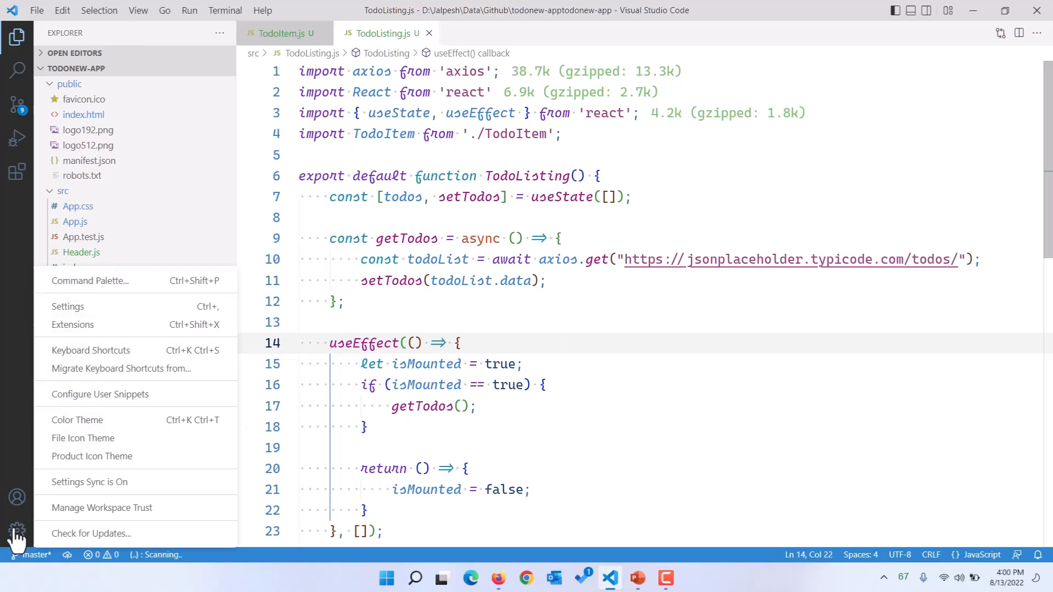
{"action": "mouse_move", "coordinate": [77, 420]}
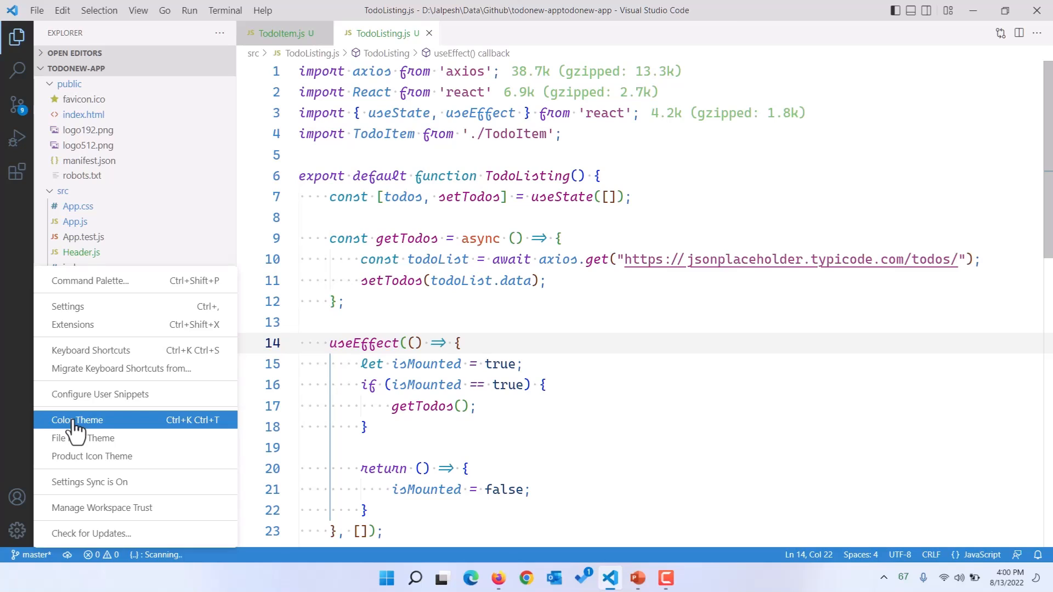
{"action": "left_click", "coordinate": [77, 420]}
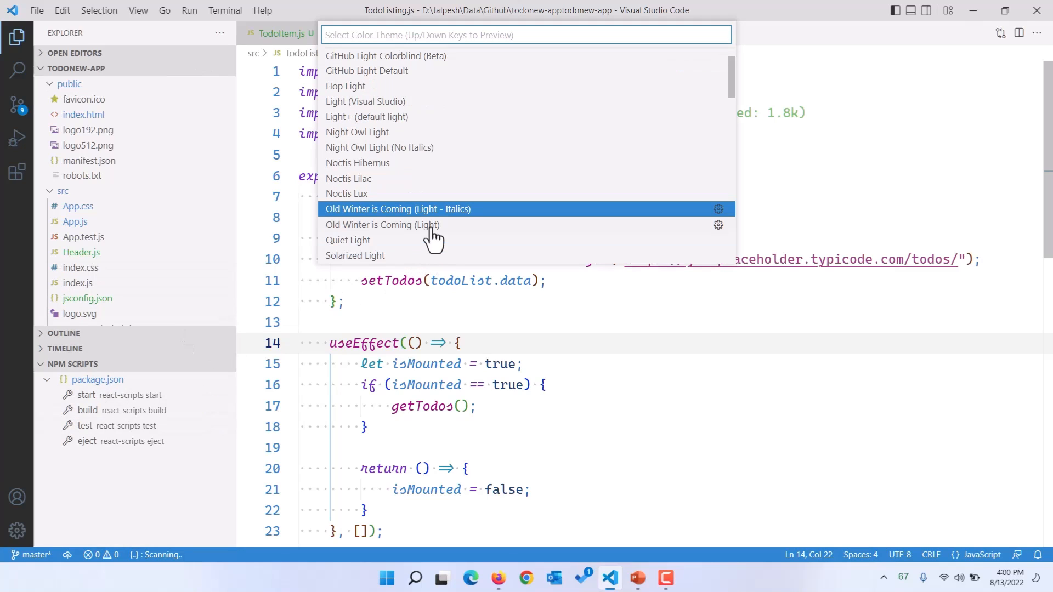
{"action": "key", "text": "Escape"}
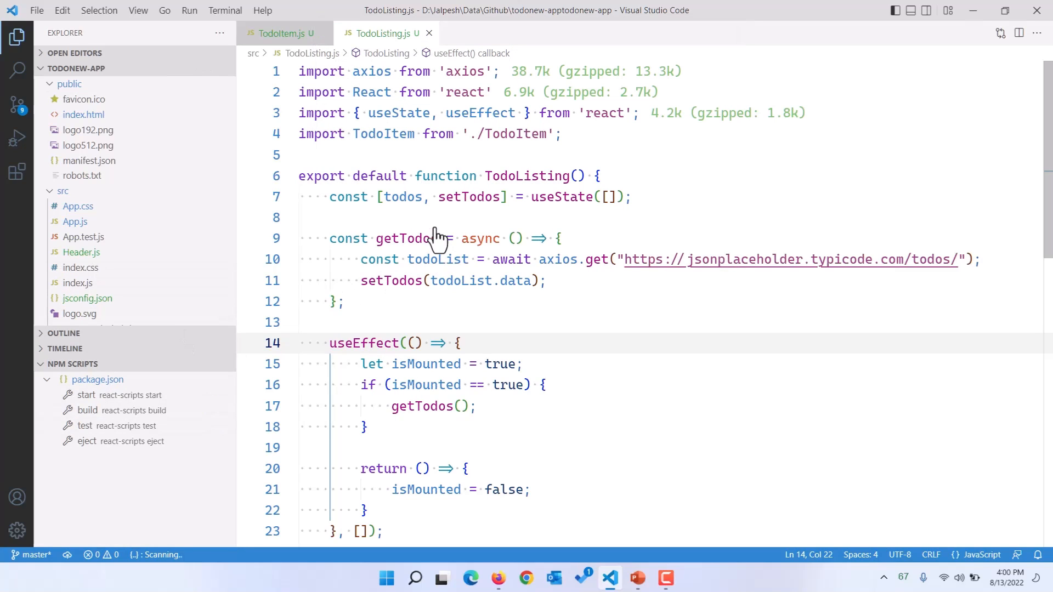